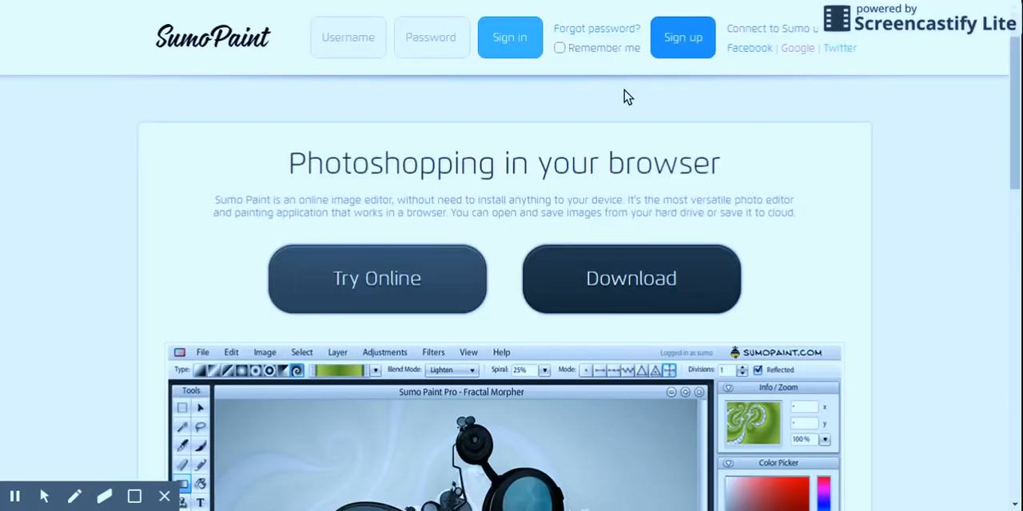
mouse_move(785, 52)
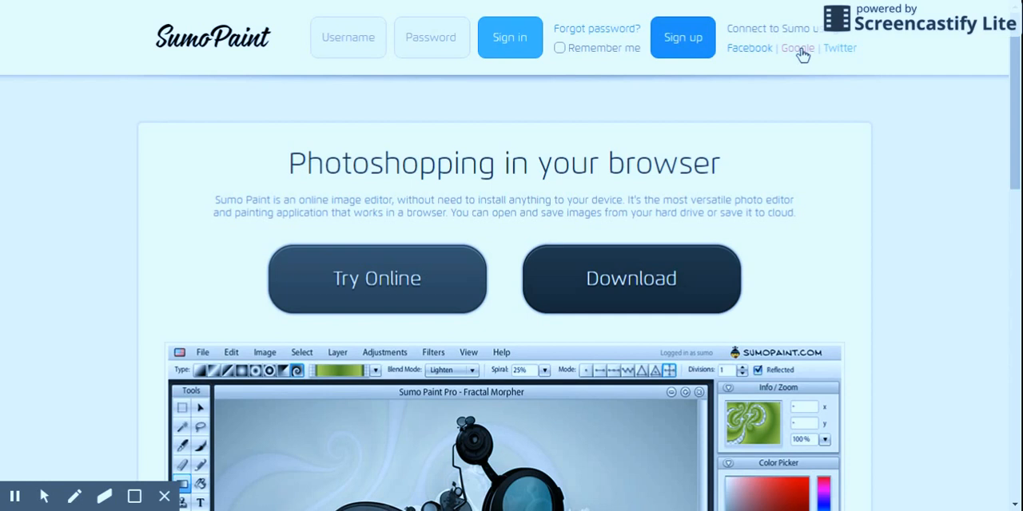
Sign in to the Sumo Paint site through the Google link under 'Connect to Sumo'.
left_click(797, 48)
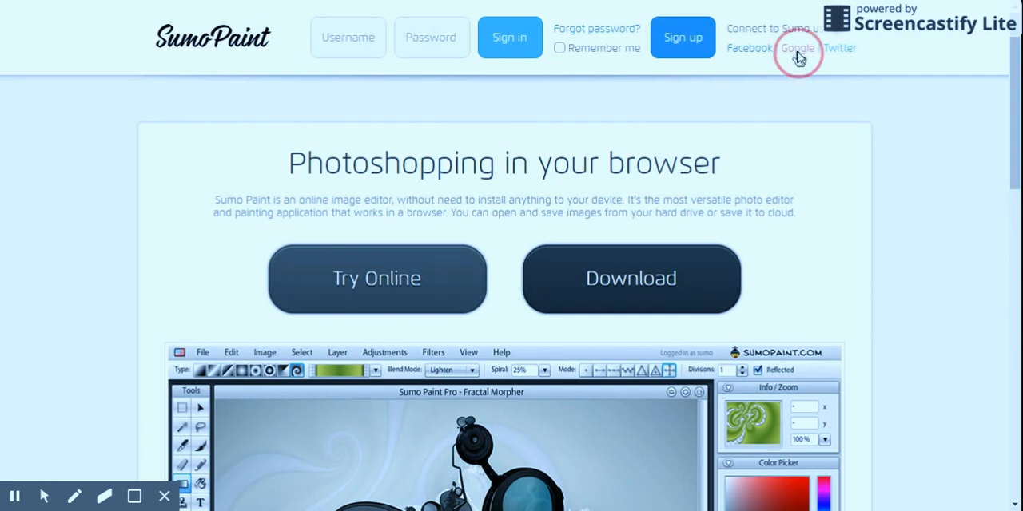
left_click(798, 48)
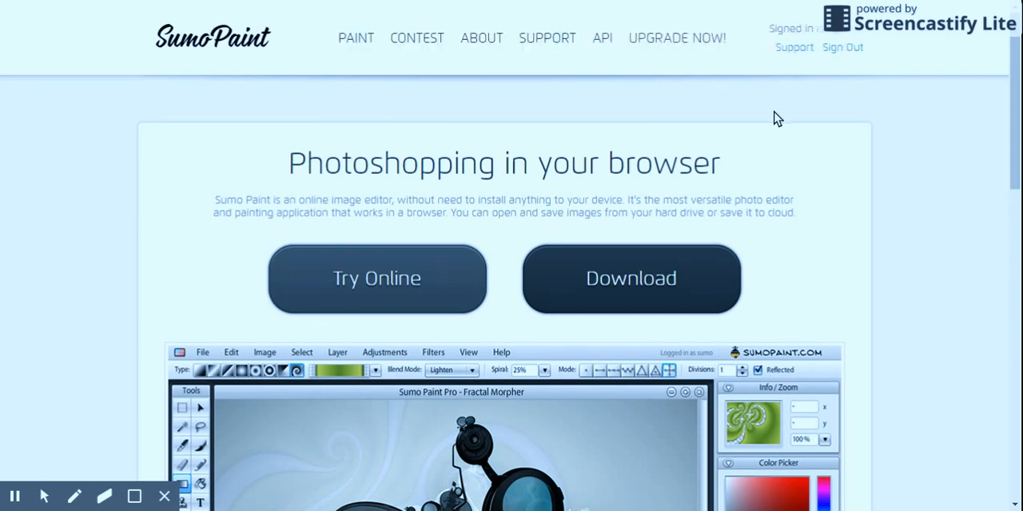
mouse_move(799, 76)
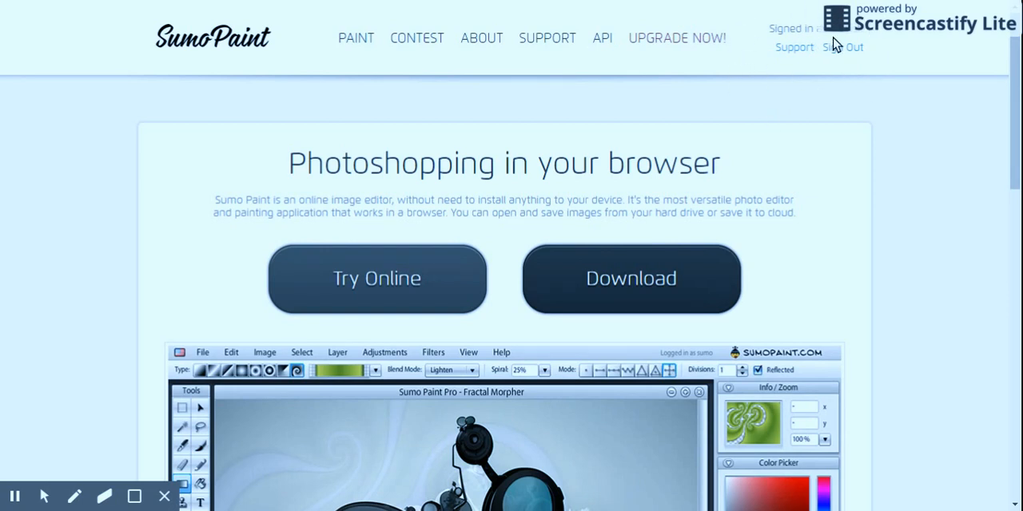
mouse_move(555, 71)
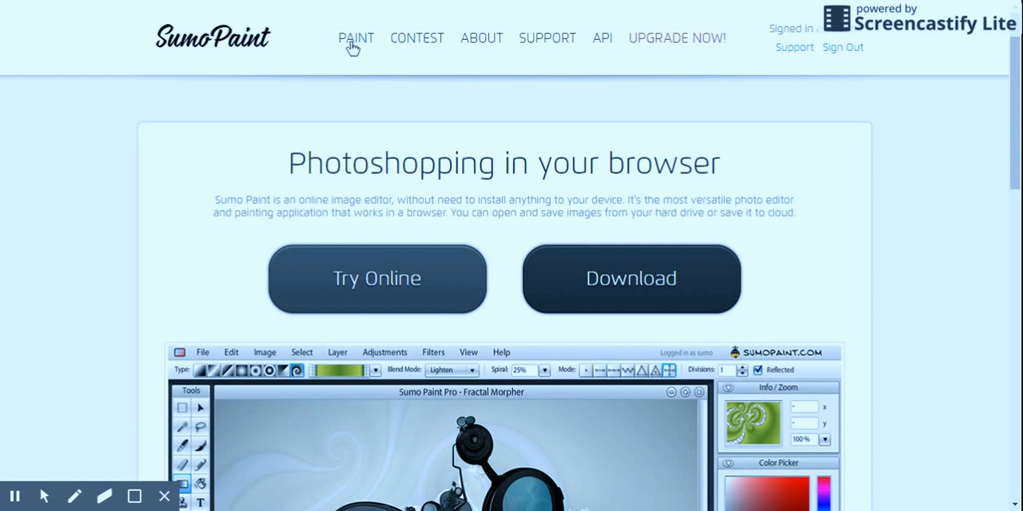
Launch the PAINT editor on the gradient pentagon and stars canvas, and open the Edit menu.
left_click(355, 38)
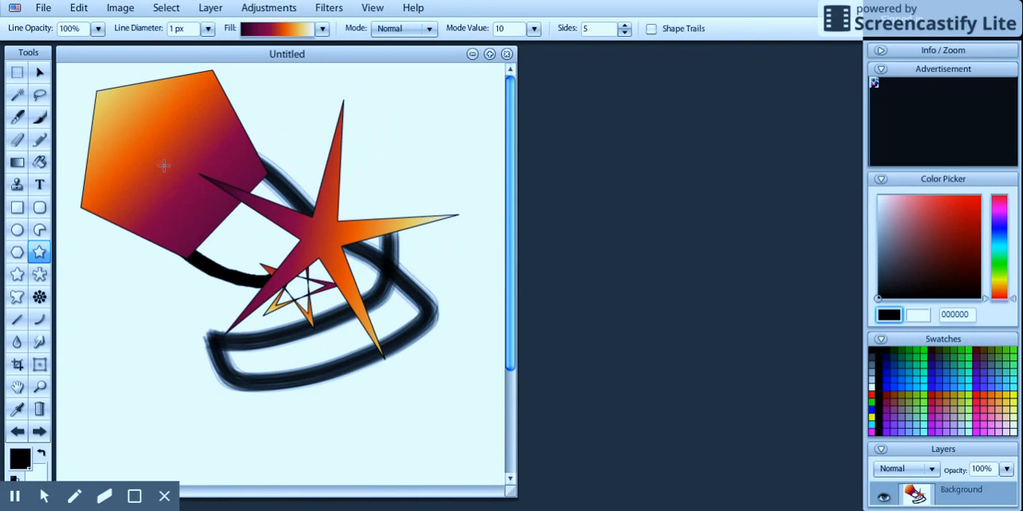
left_click(78, 7)
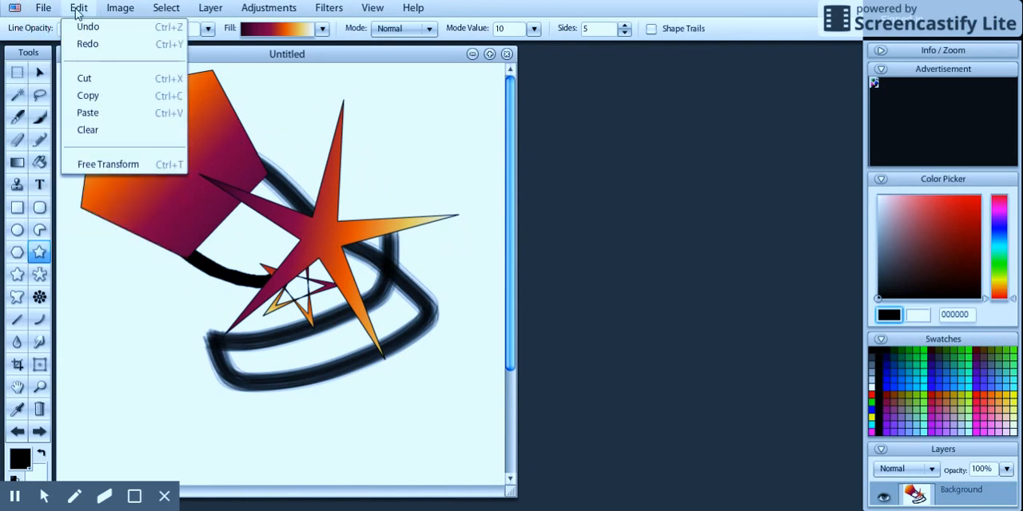
left_click(43, 8)
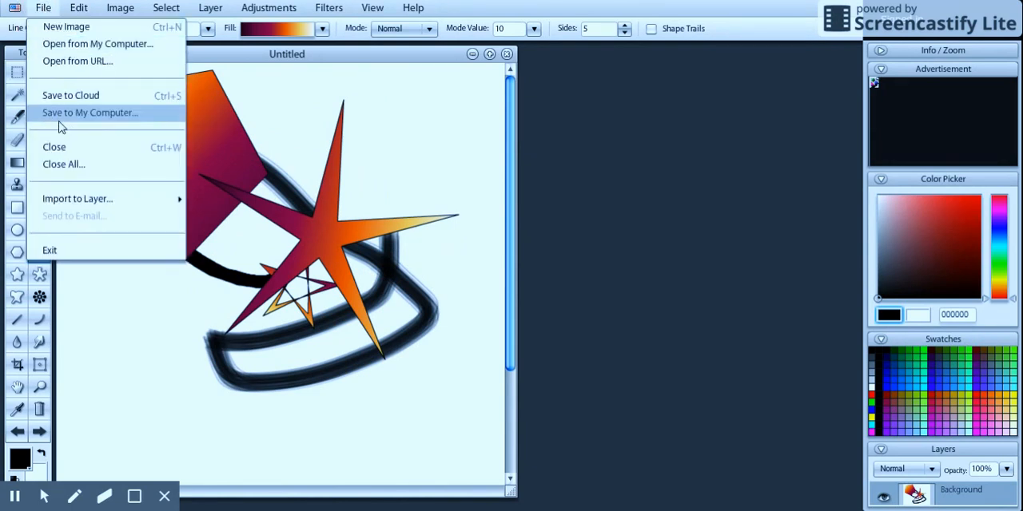
left_click(79, 7)
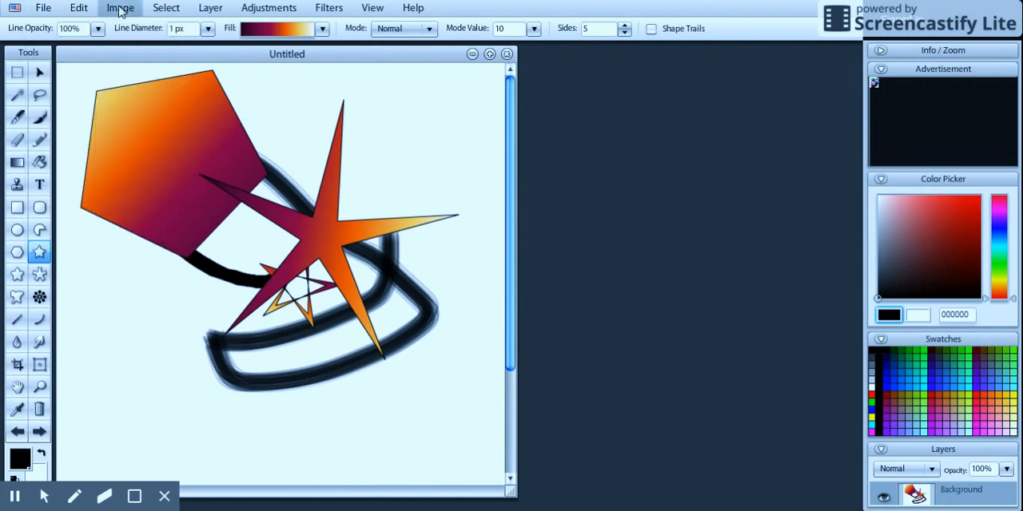
left_click(328, 7)
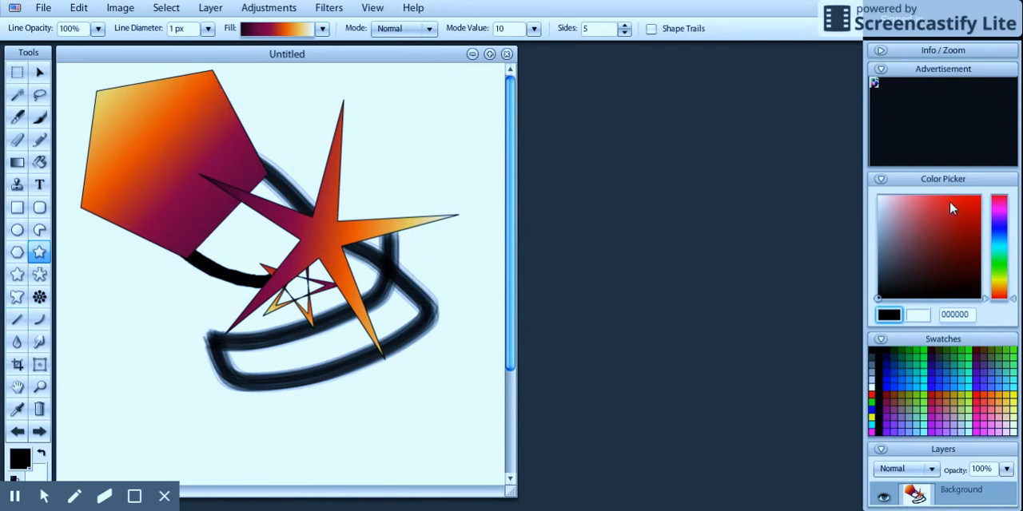
Pick a dark red colour, switch to the Ellipse tool, and choose light lavender.
left_click(936, 257)
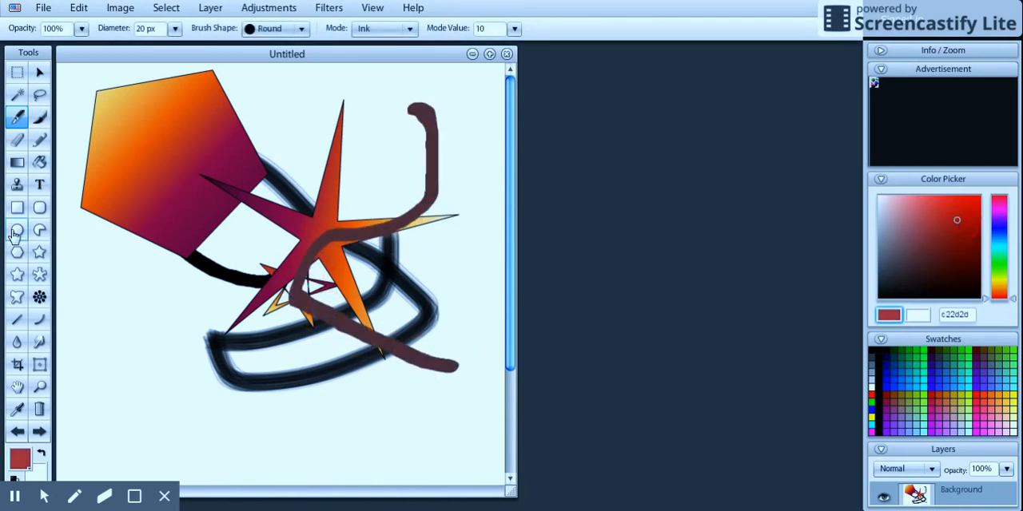
left_click(17, 229)
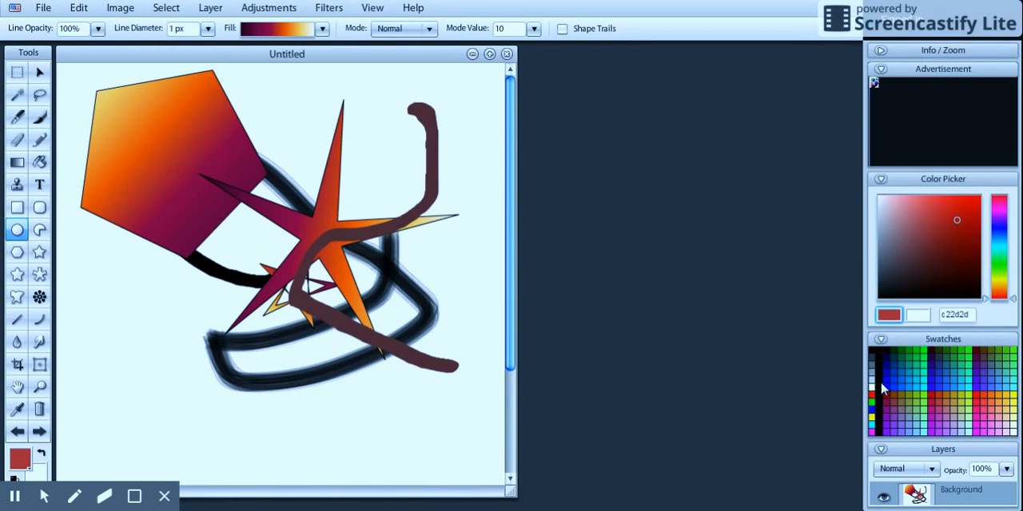
left_click(898, 217)
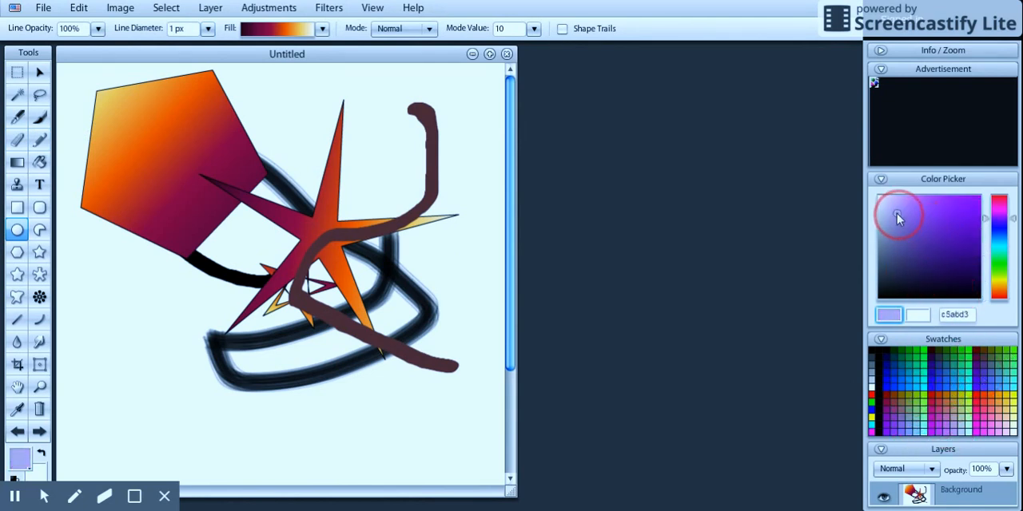